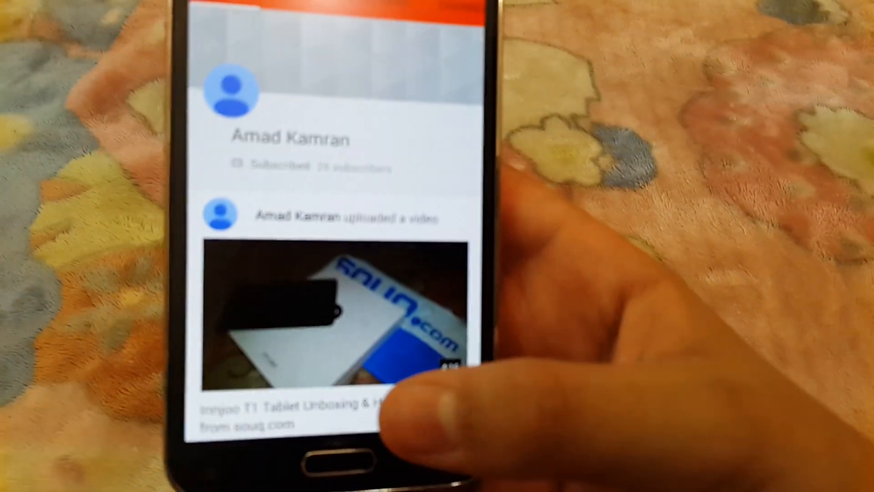
# Open the 'Innjoo T1 Tablet Unboxing' video from the channel's uploads so it starts loading.
pyautogui.click(328, 313)
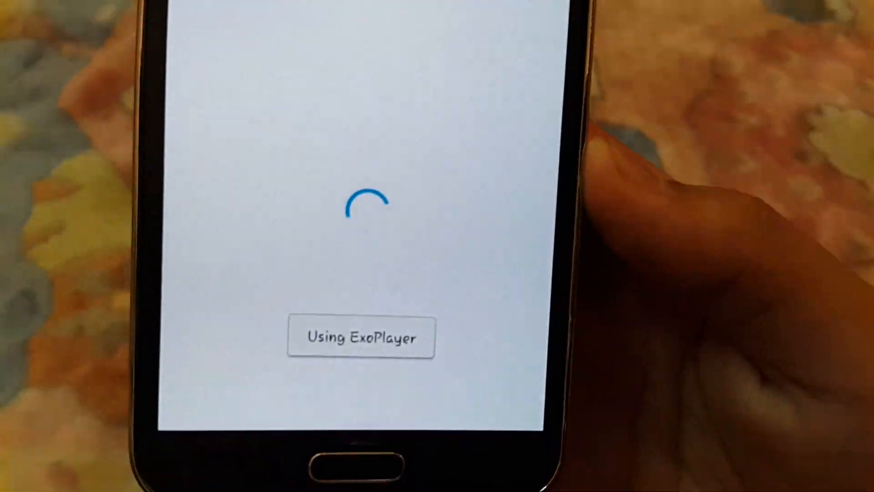